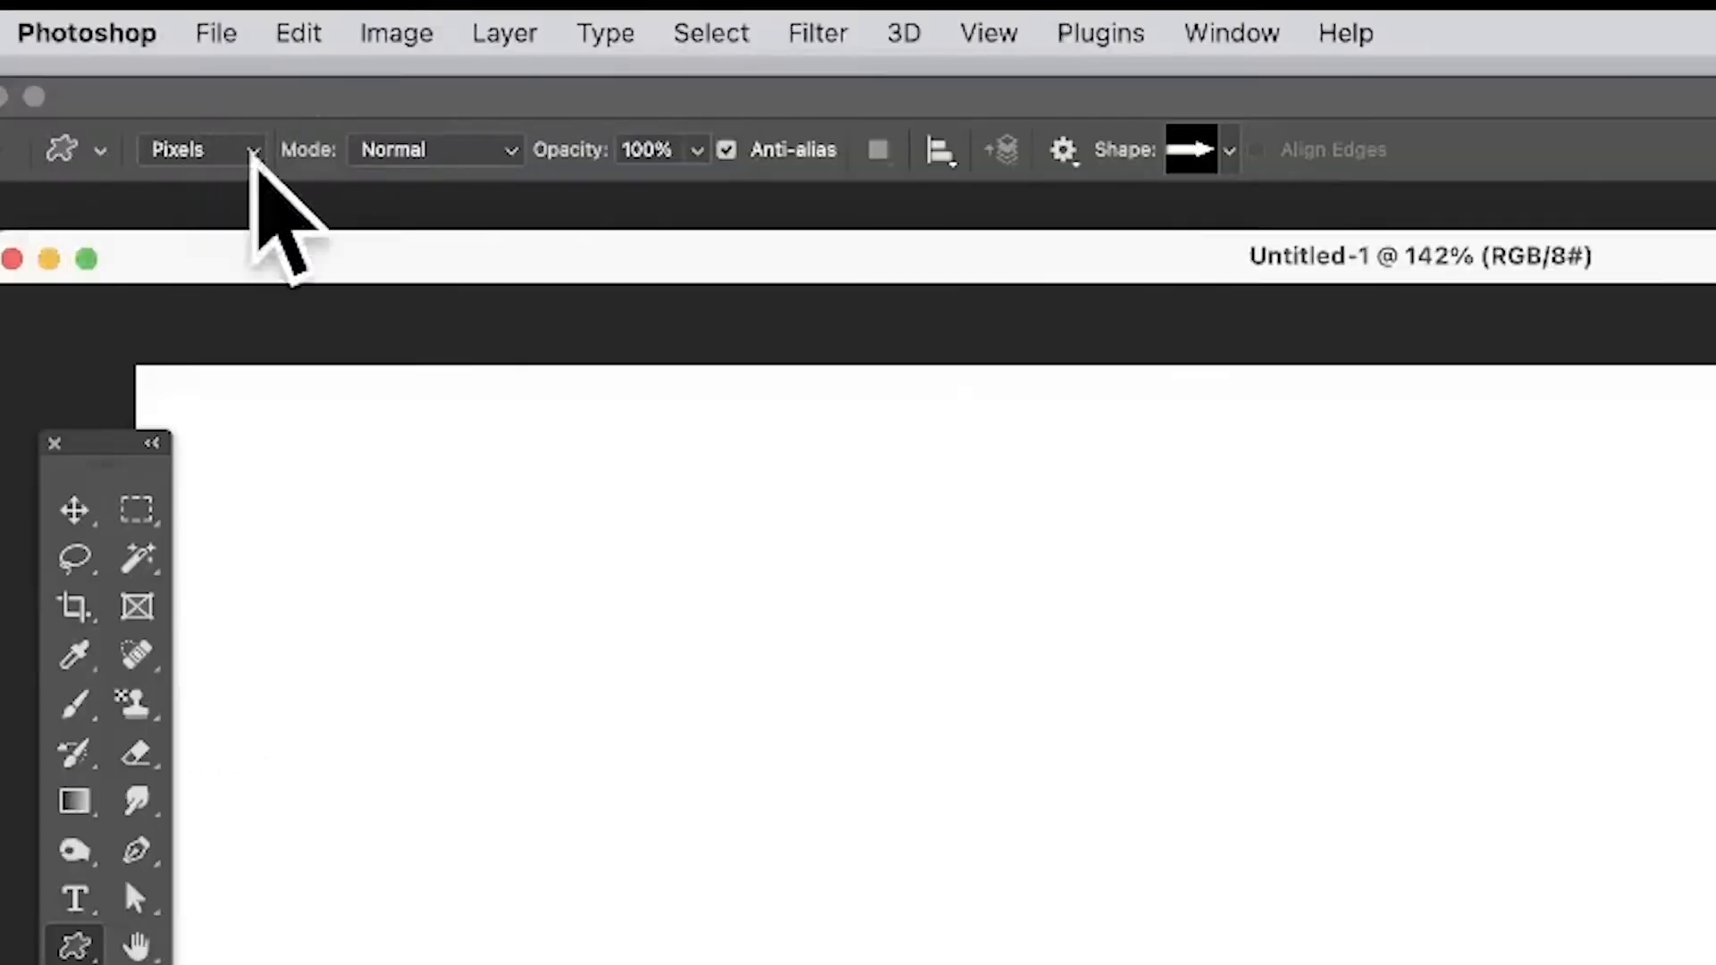
Set the Custom Shape Tool to draw shapes as plain fill pixels.
click(202, 149)
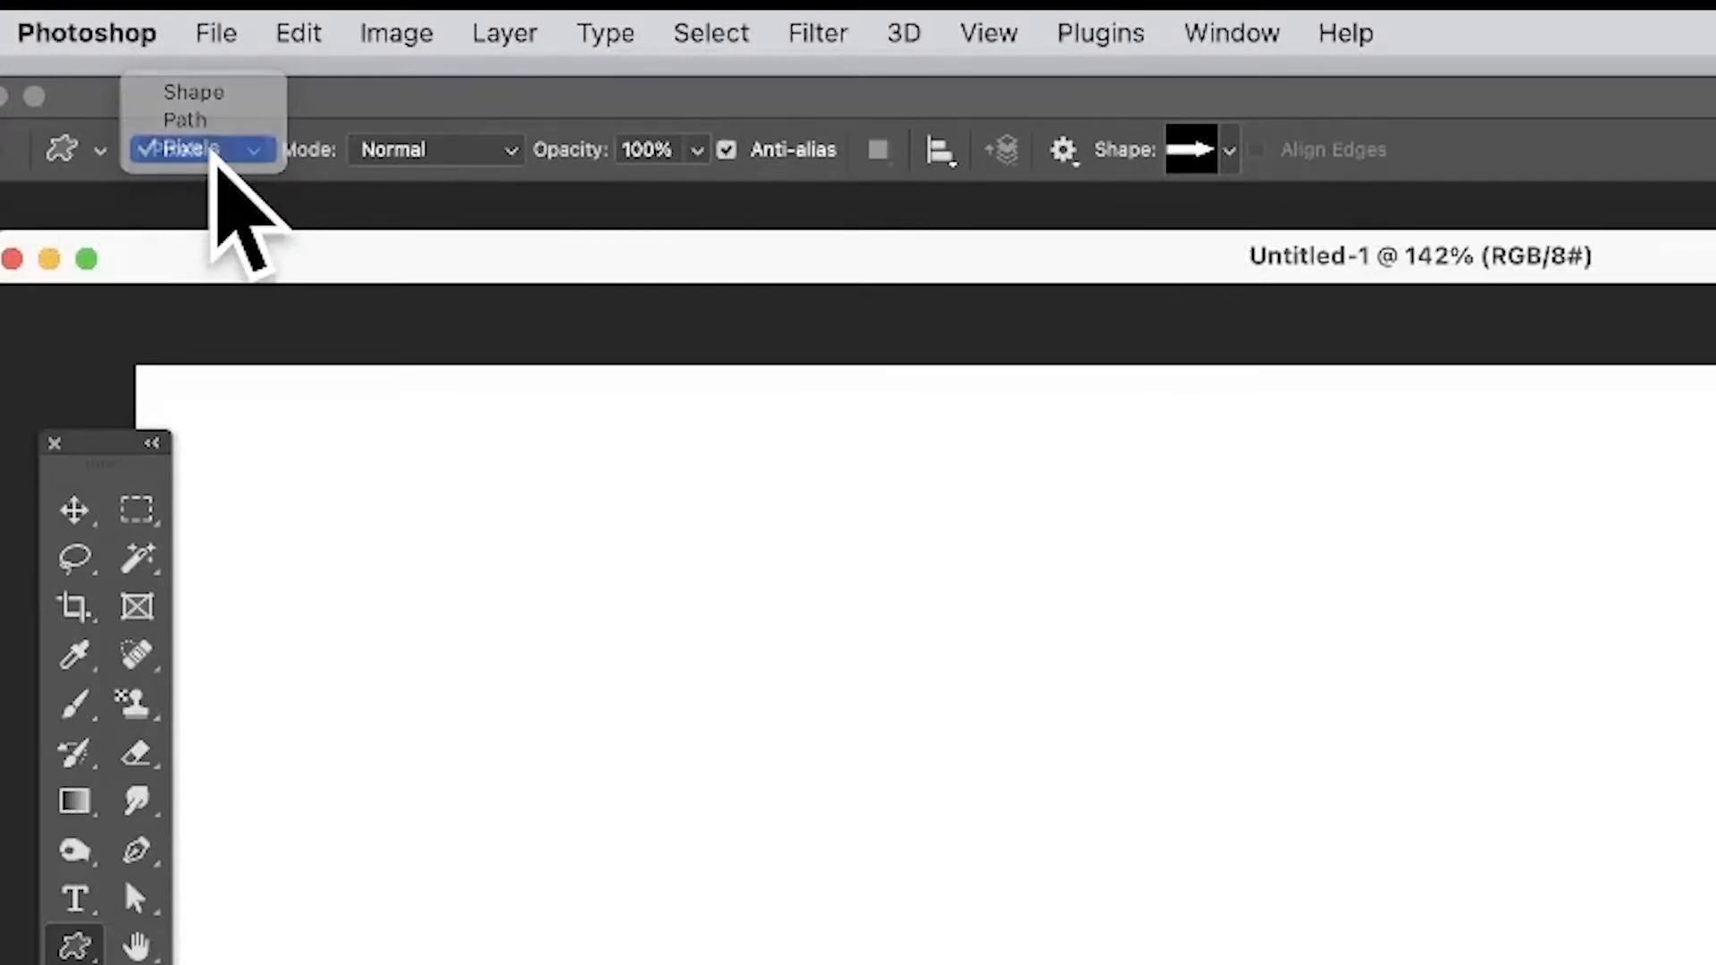
click(1192, 148)
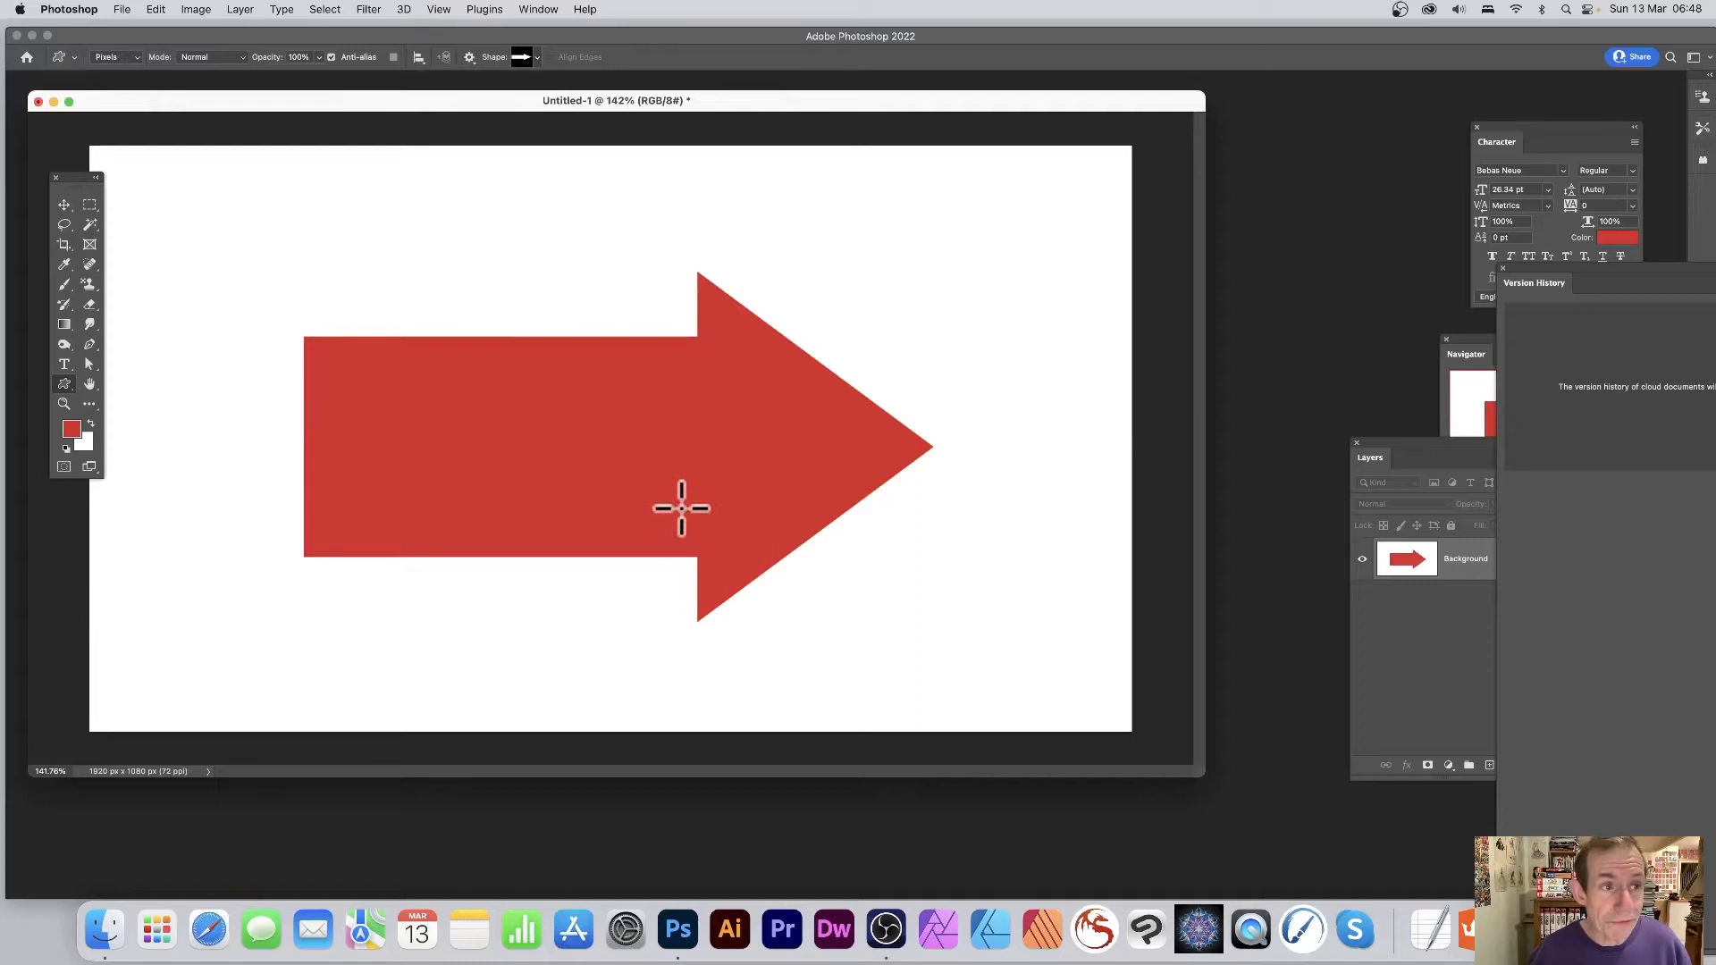
mouse_move(309, 286)
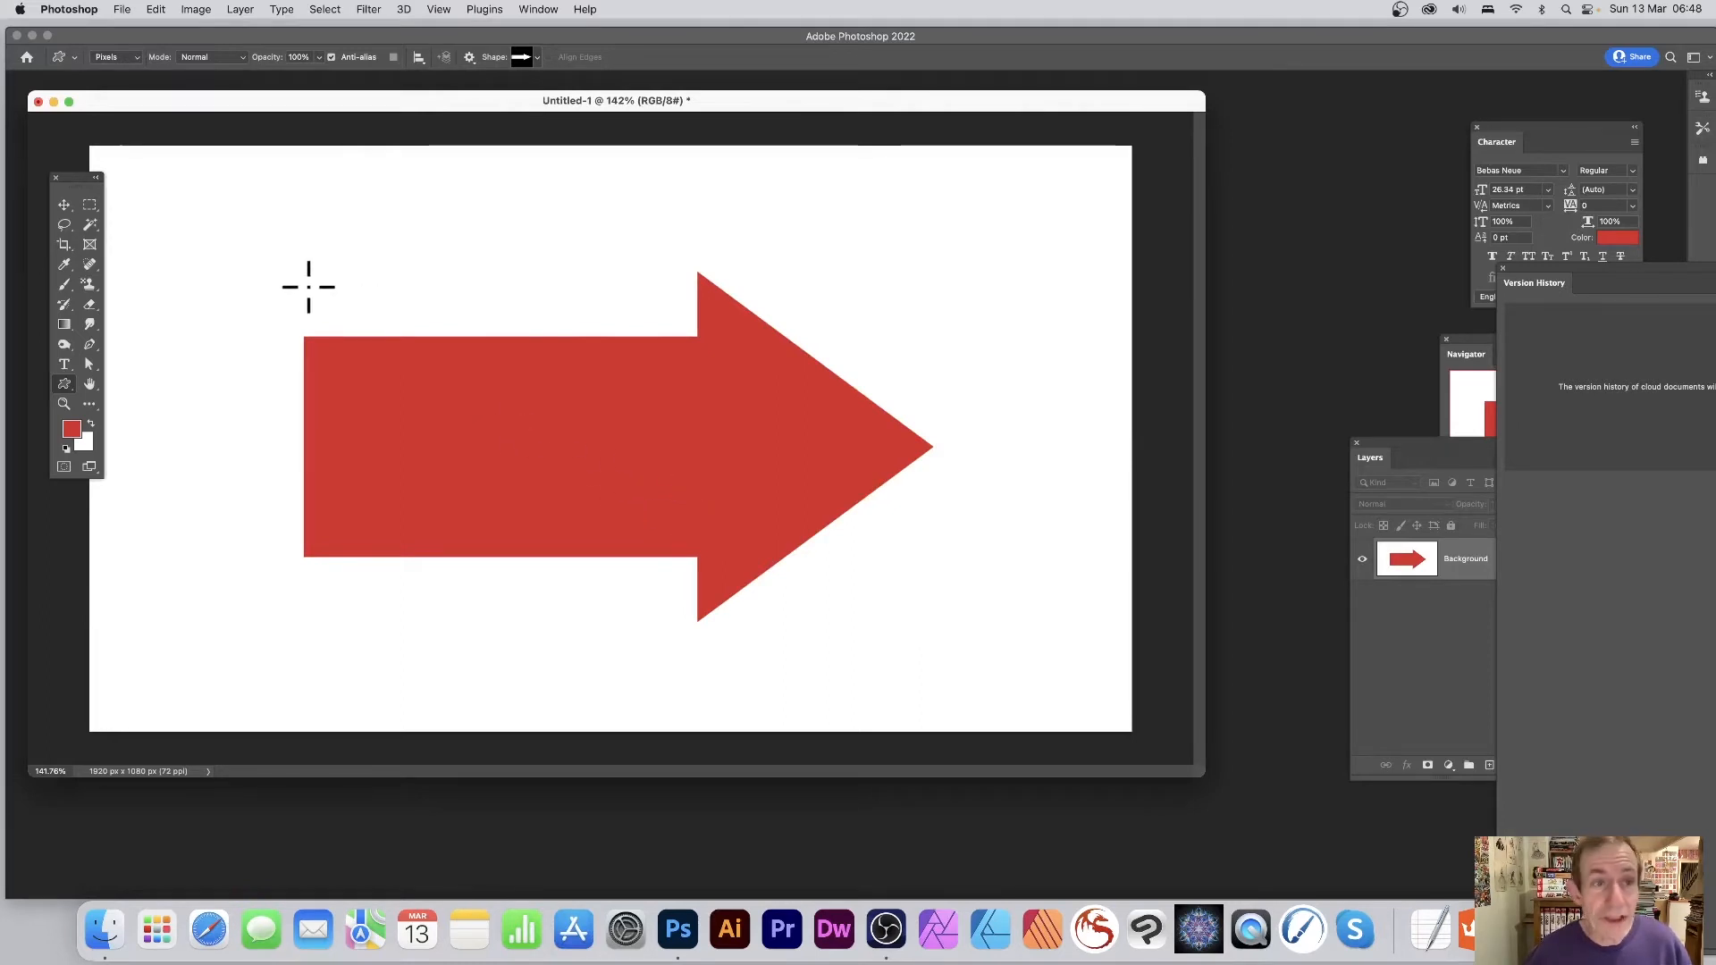
mouse_move(195, 23)
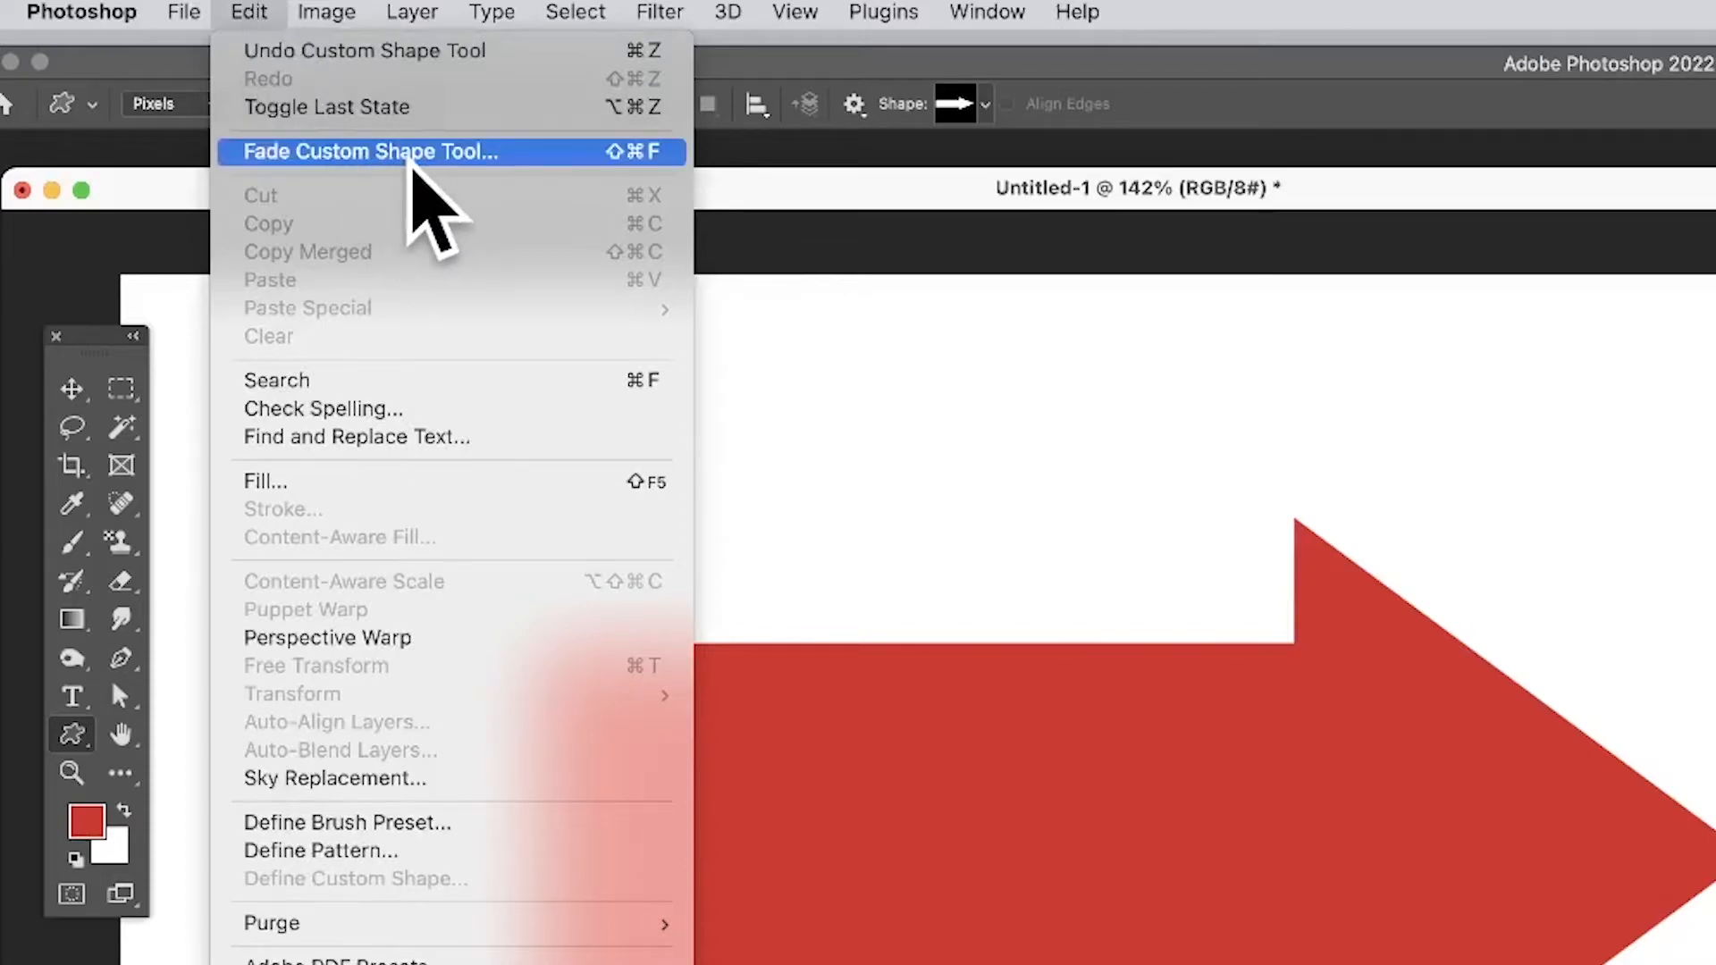
Fade the red arrow to 27% opacity in Normal mode, turning it pale pink.
click(368, 150)
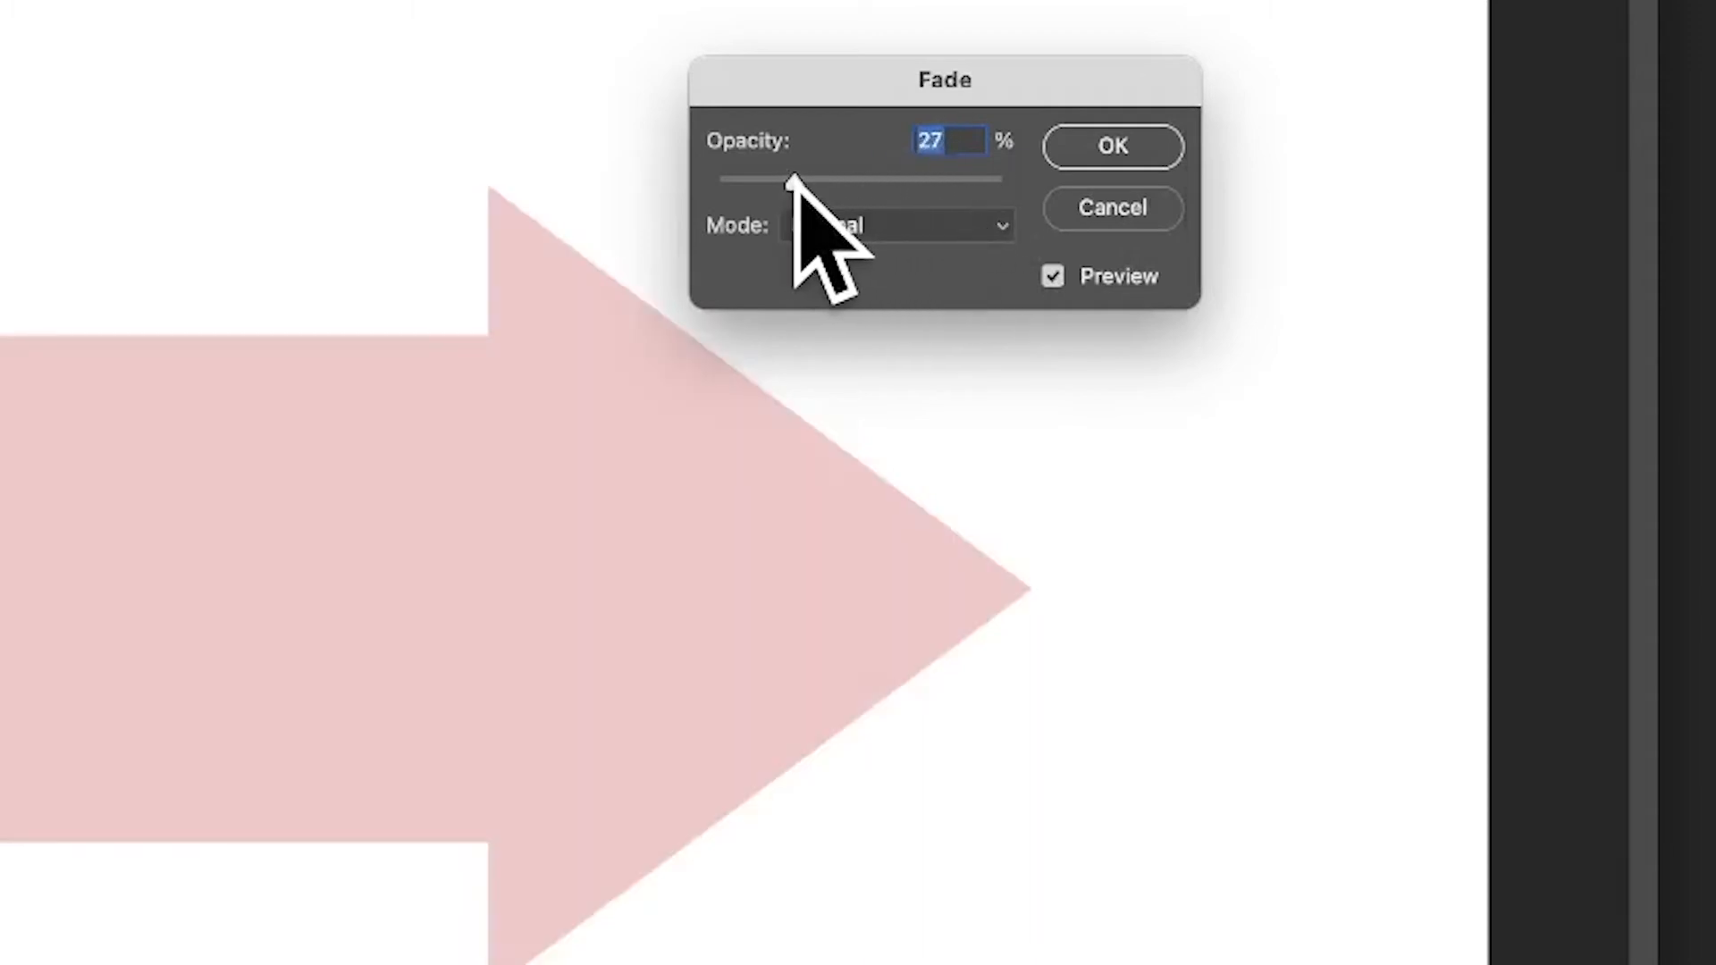
mouse_move(1001, 268)
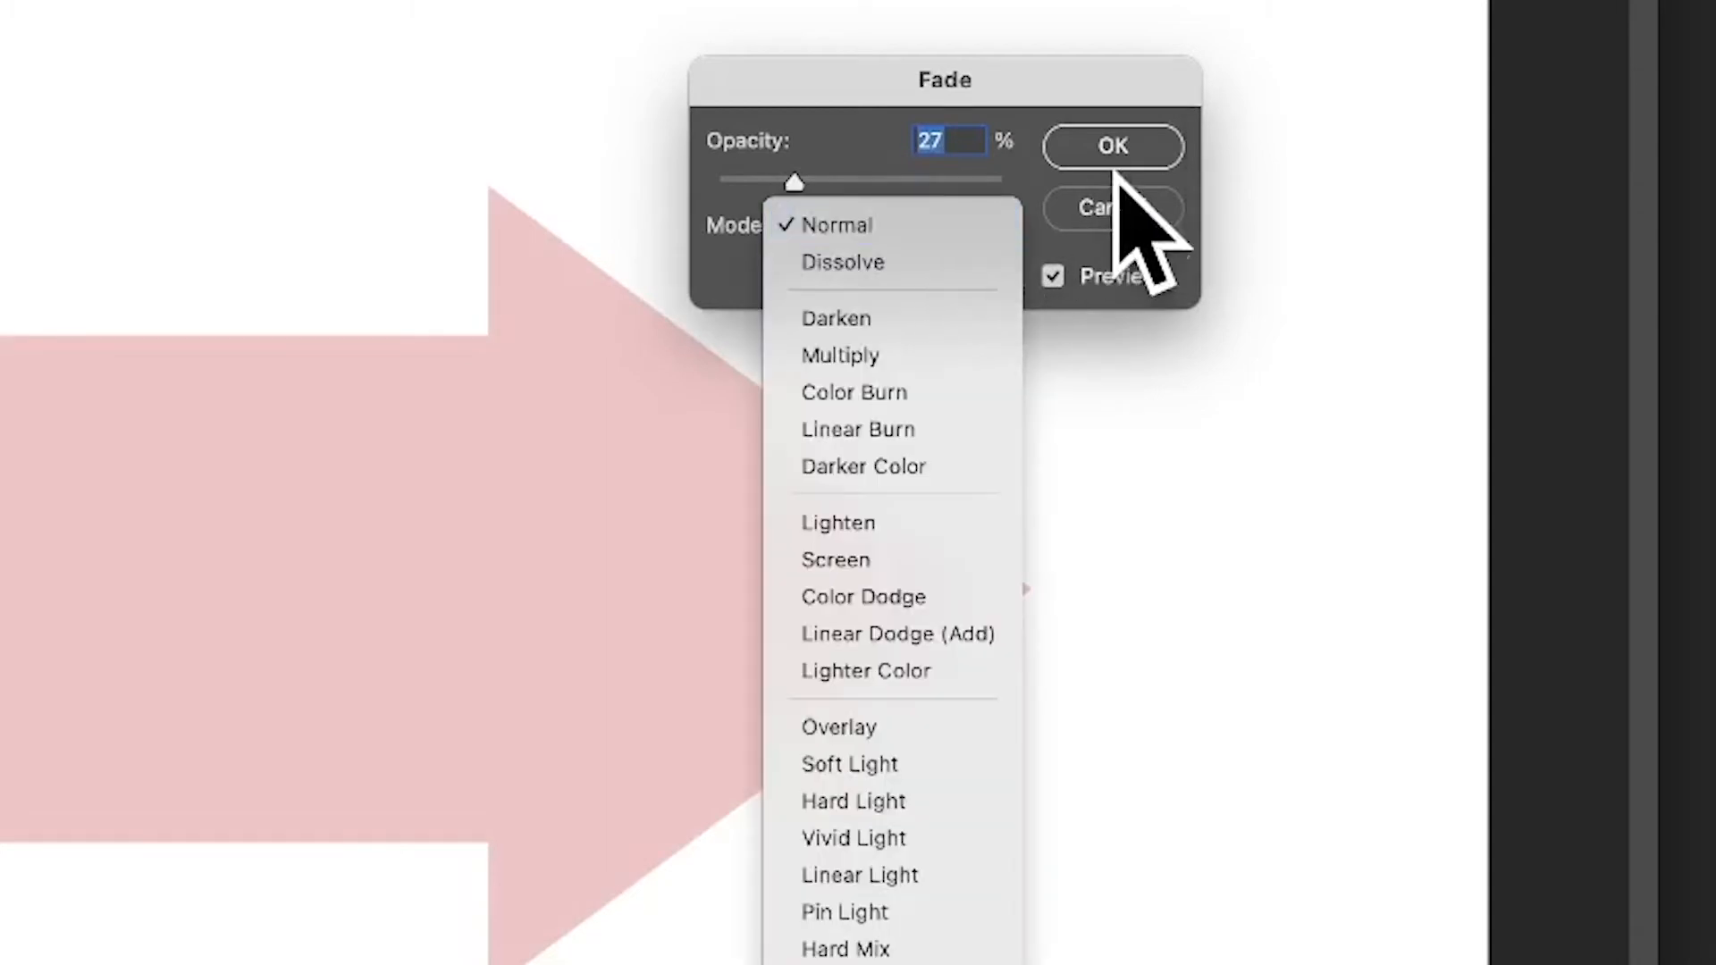
click(1112, 145)
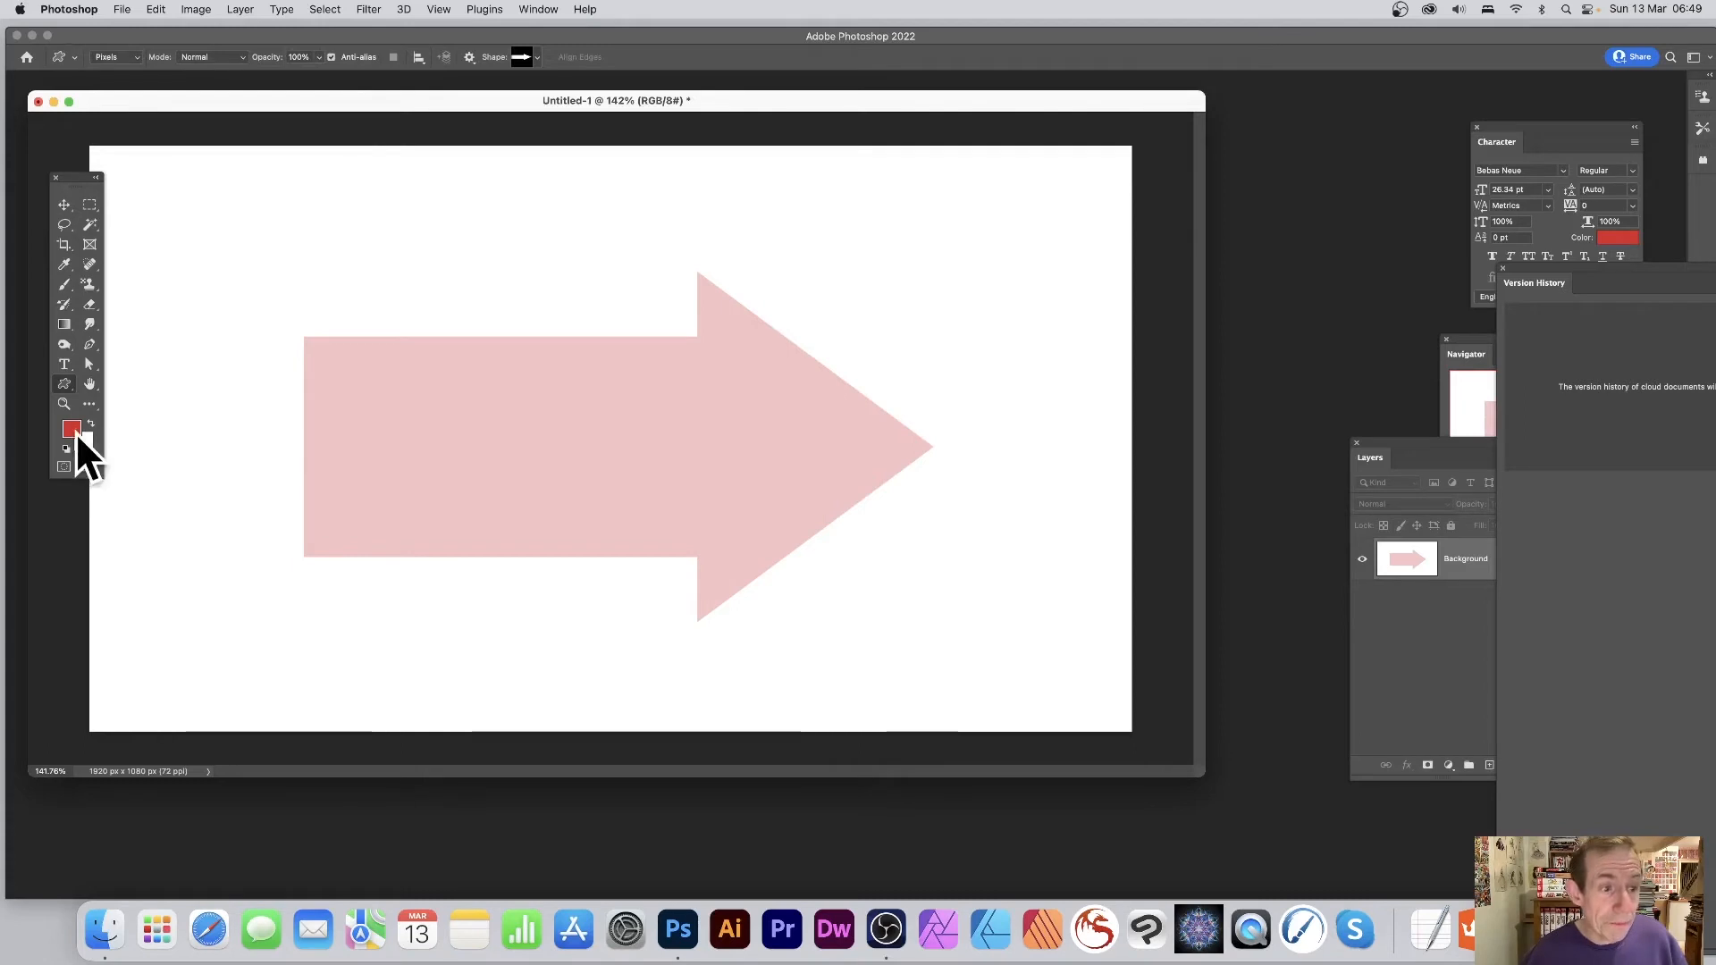
Make green the foreground drawing colour via the Color Picker.
click(72, 427)
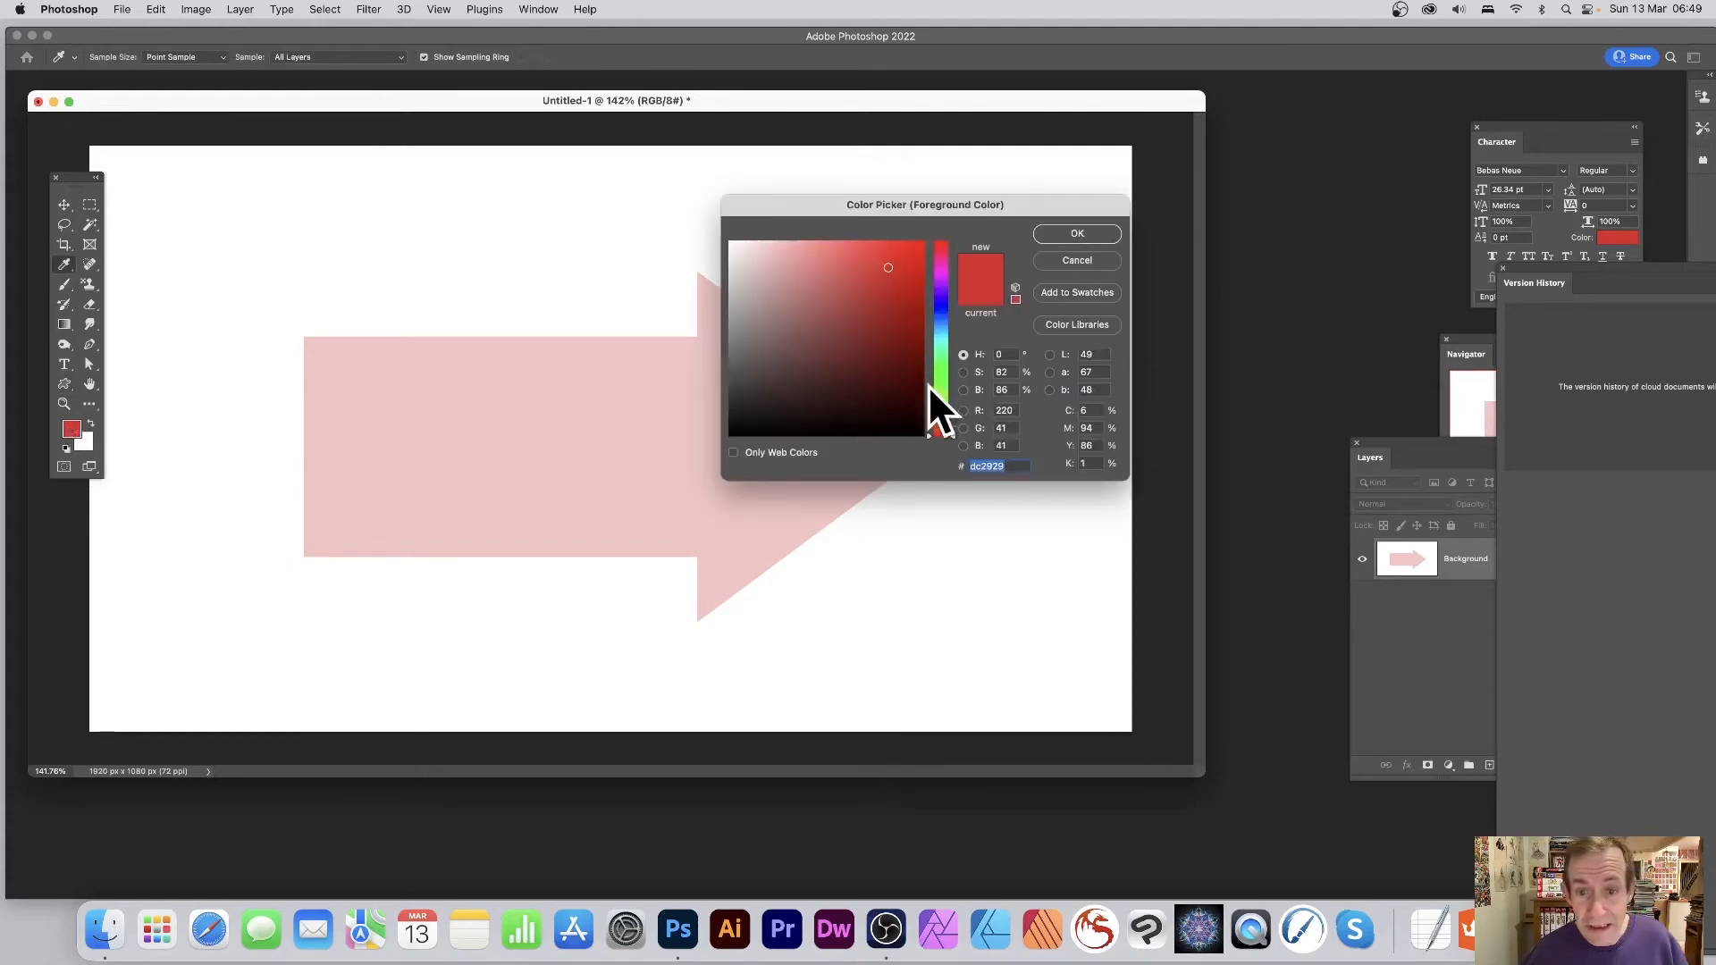
click(939, 381)
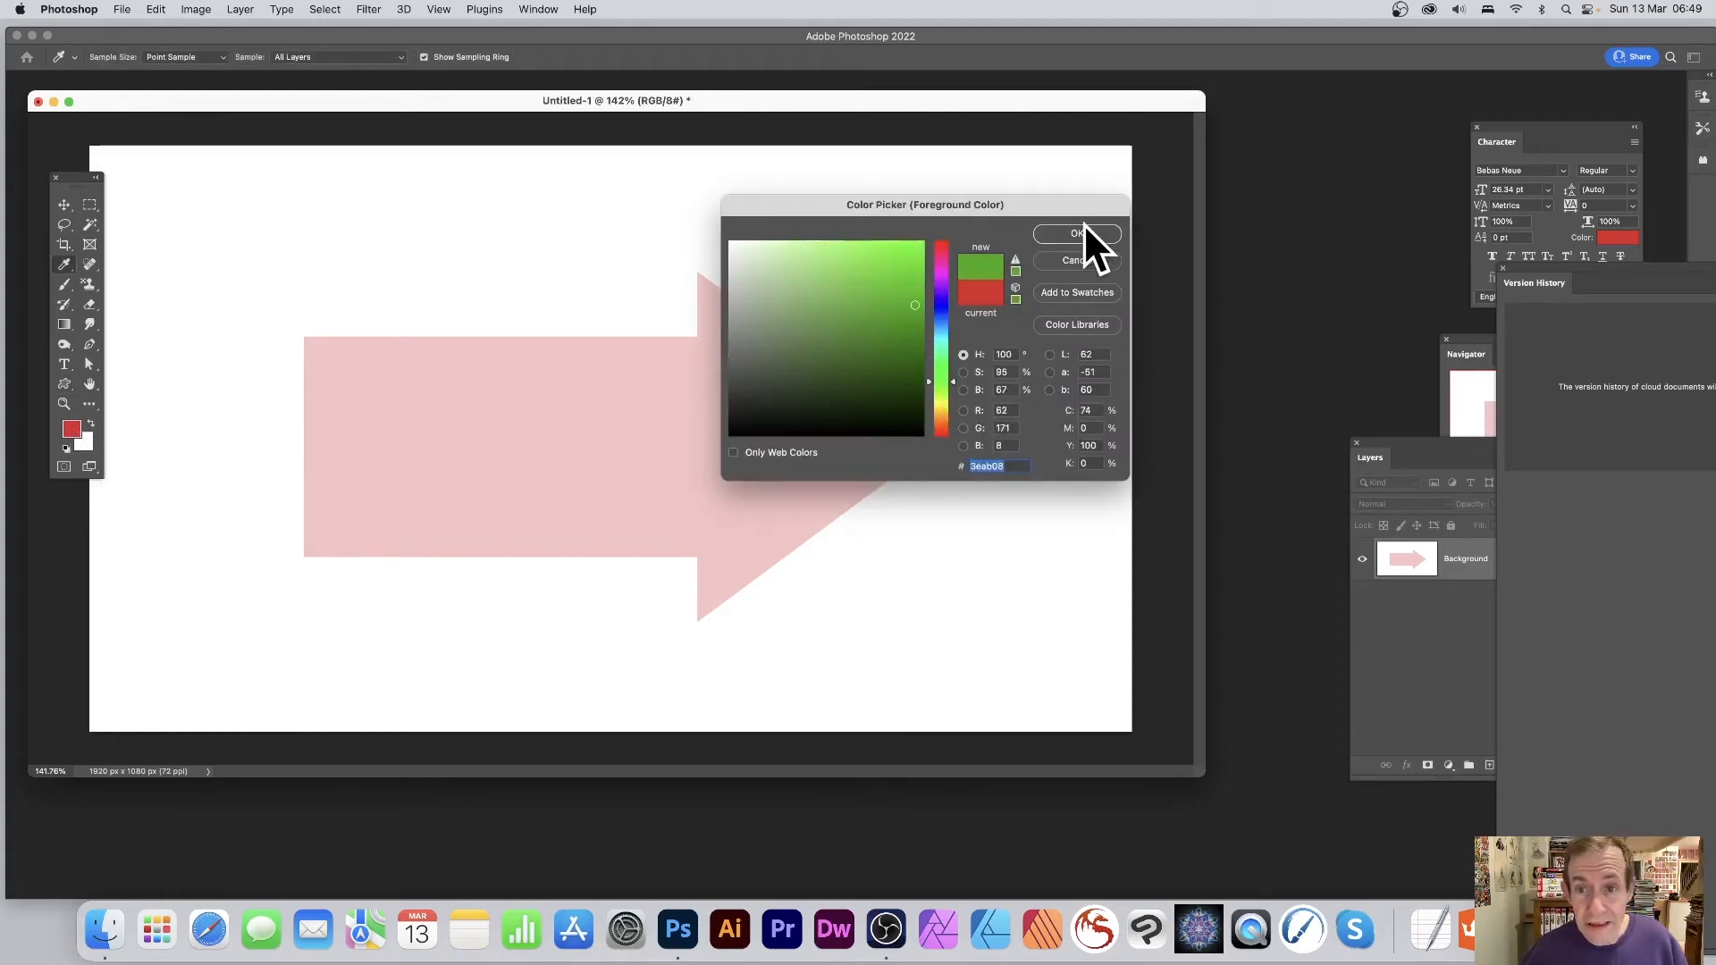
click(1077, 233)
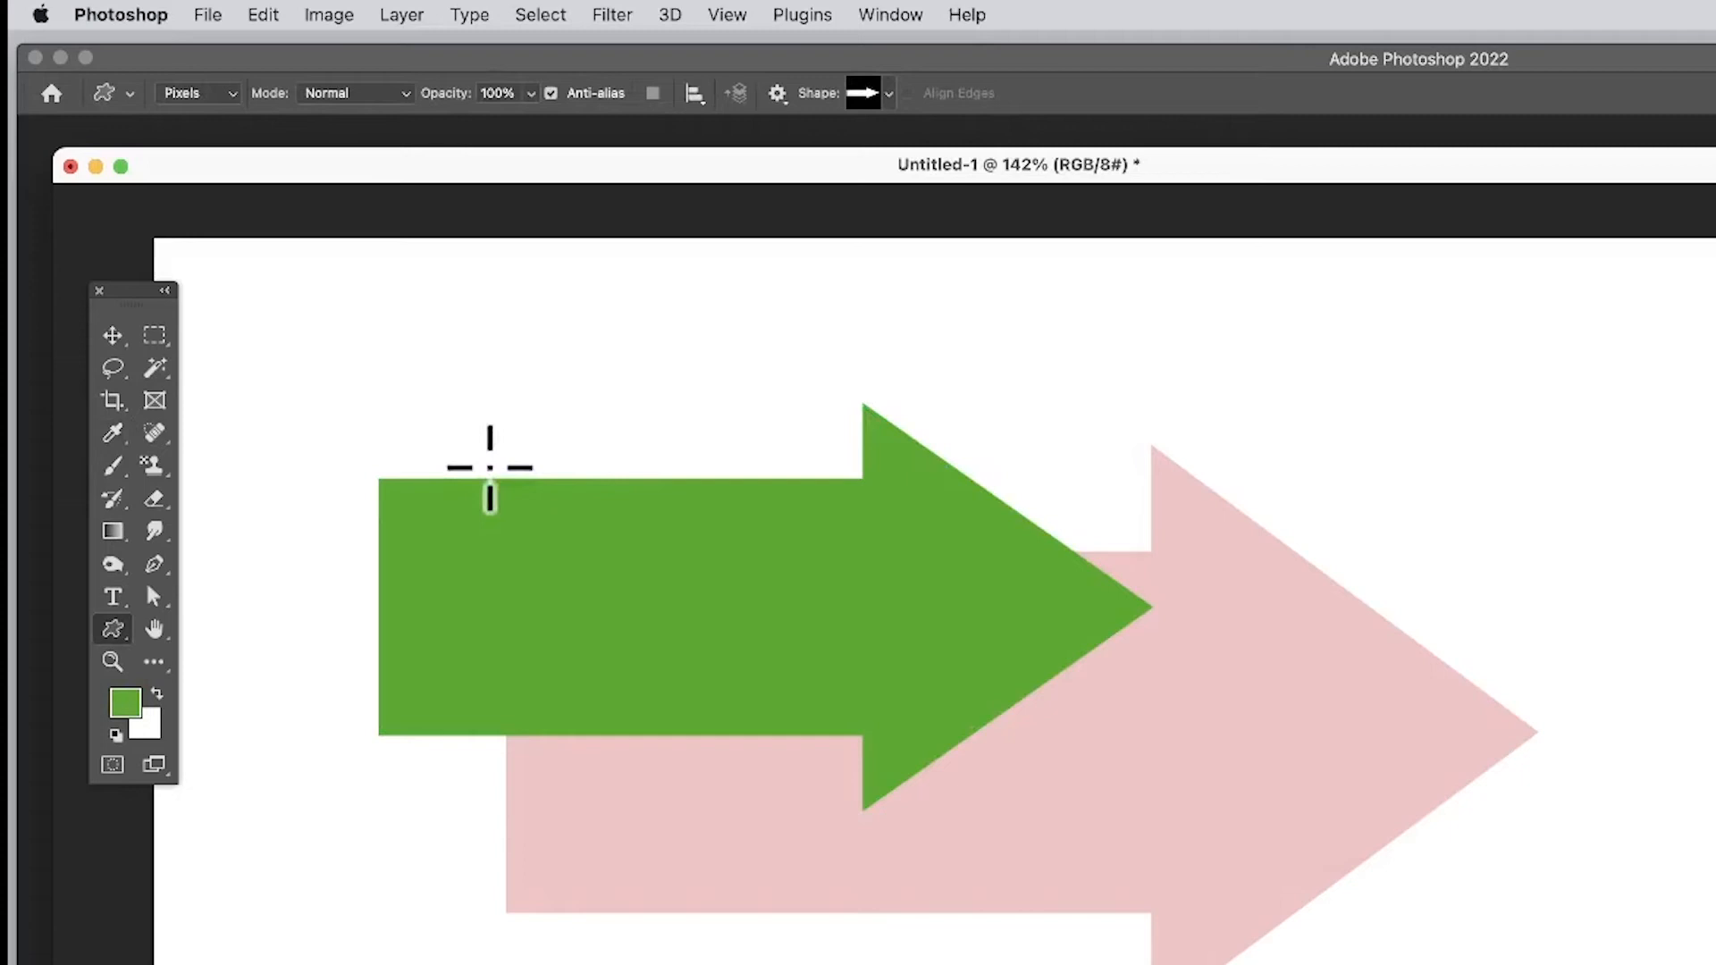
mouse_move(273, 131)
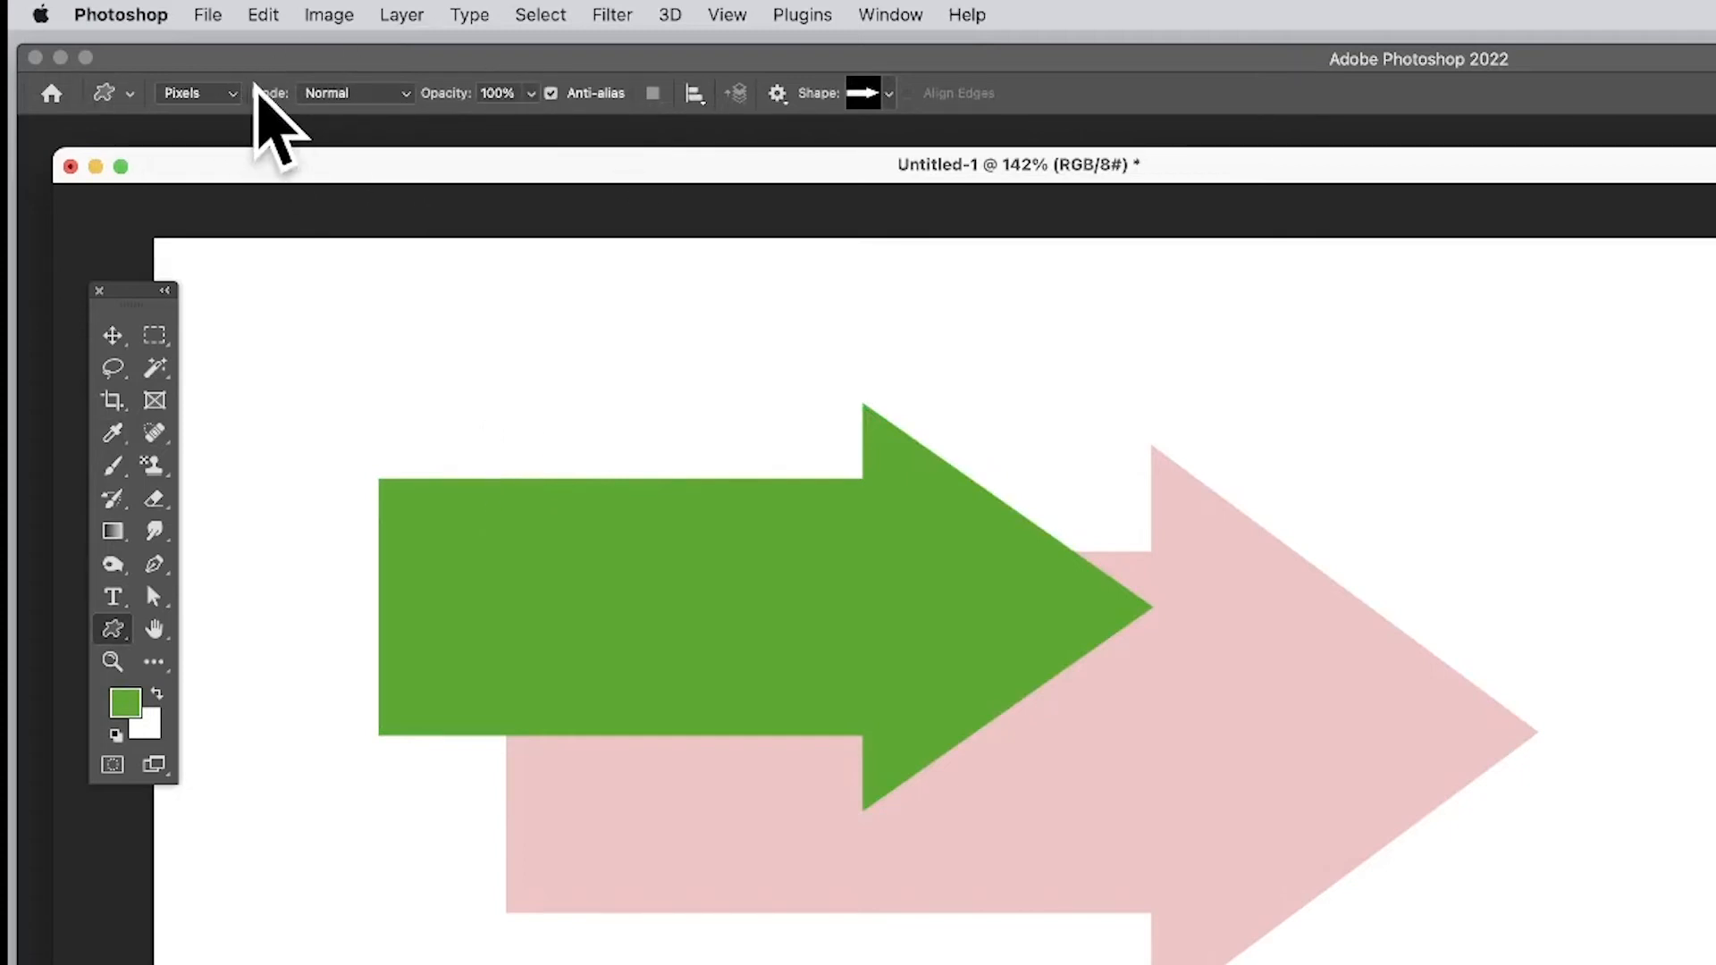
mouse_move(284, 66)
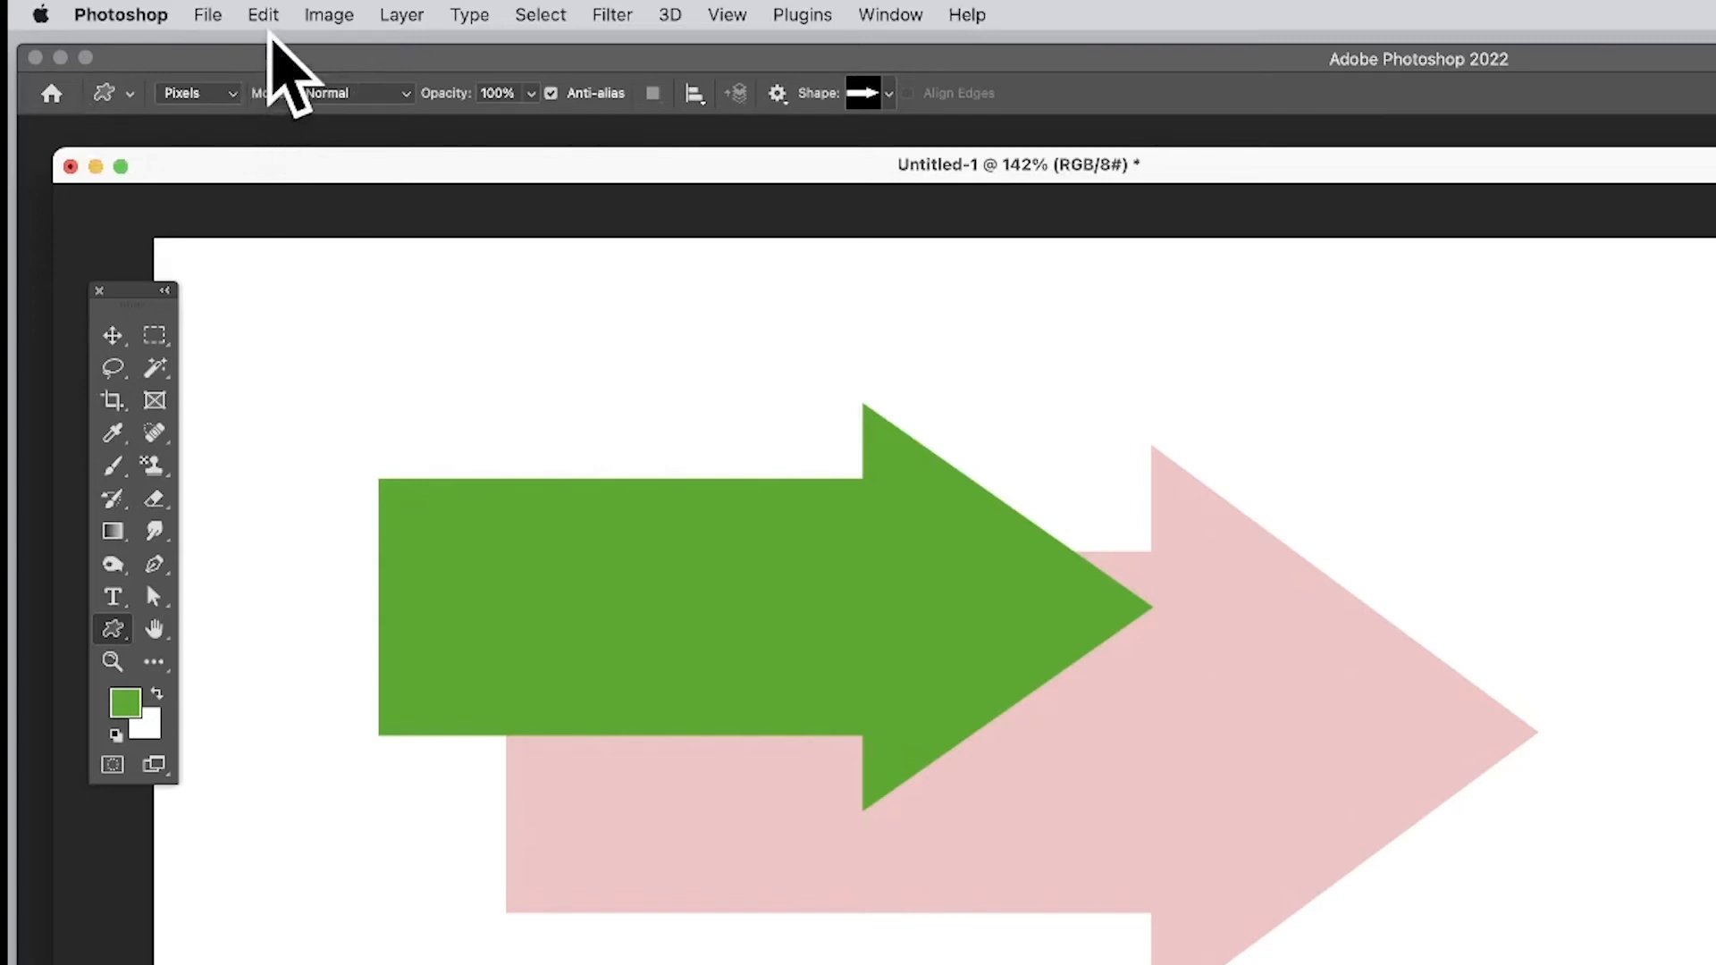
Bring up the Edit menu commands for the newly drawn green arrow.
click(263, 15)
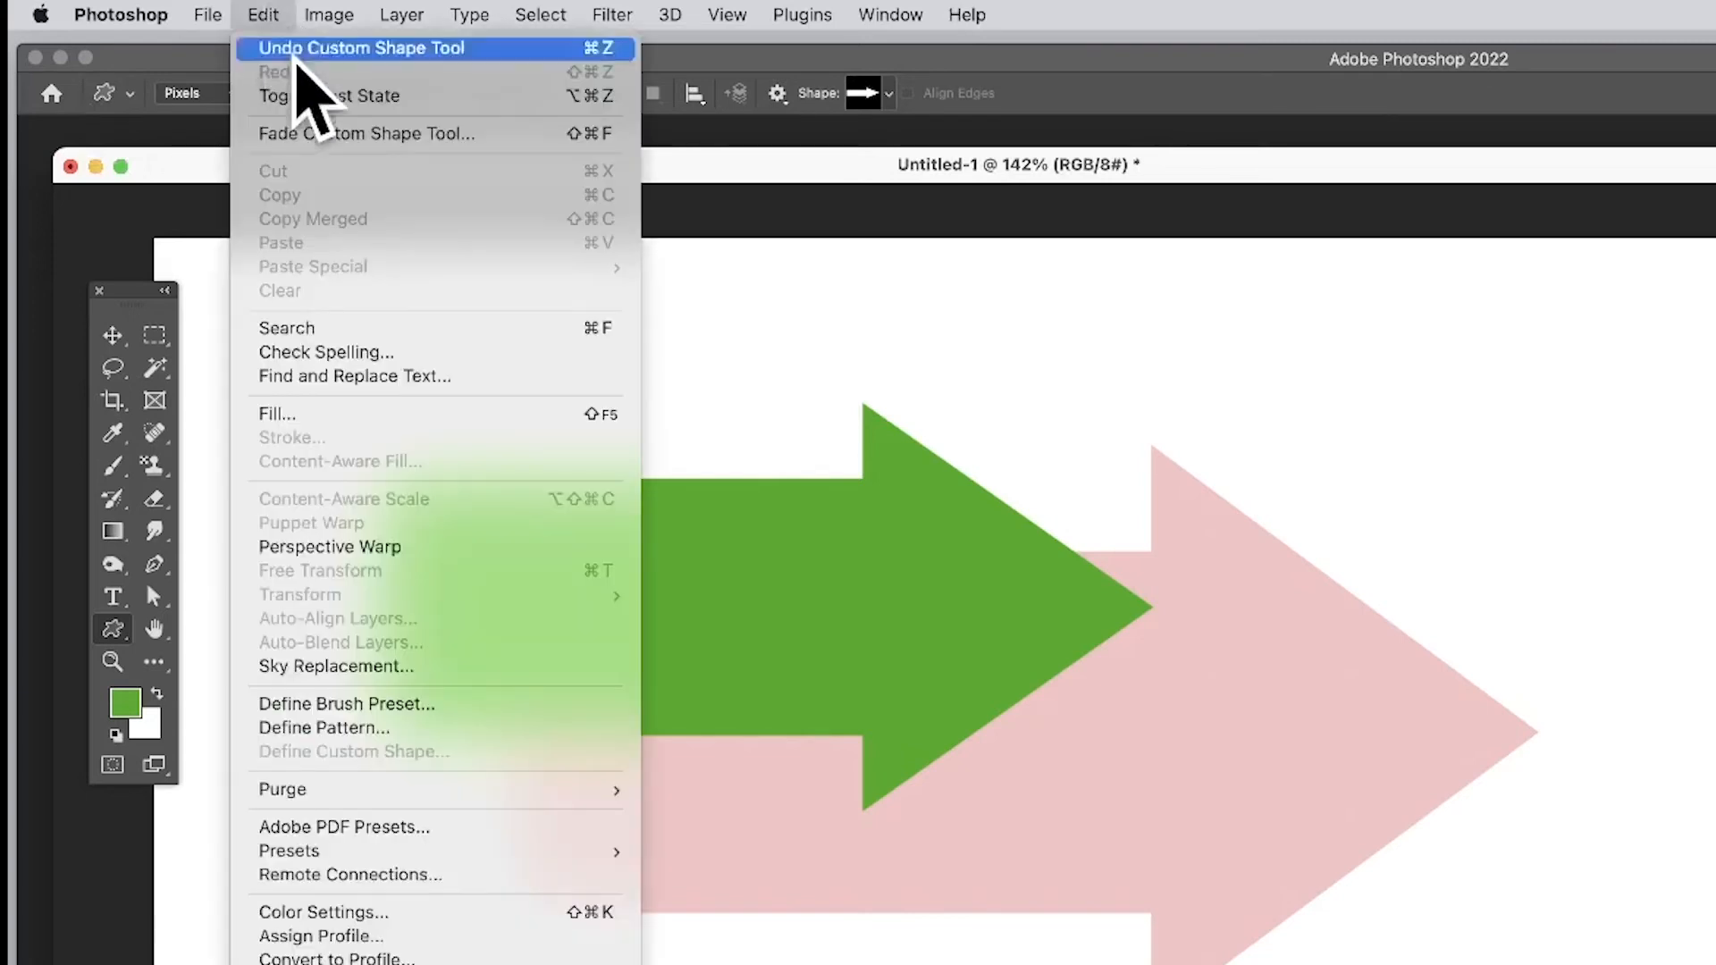
mouse_move(388, 164)
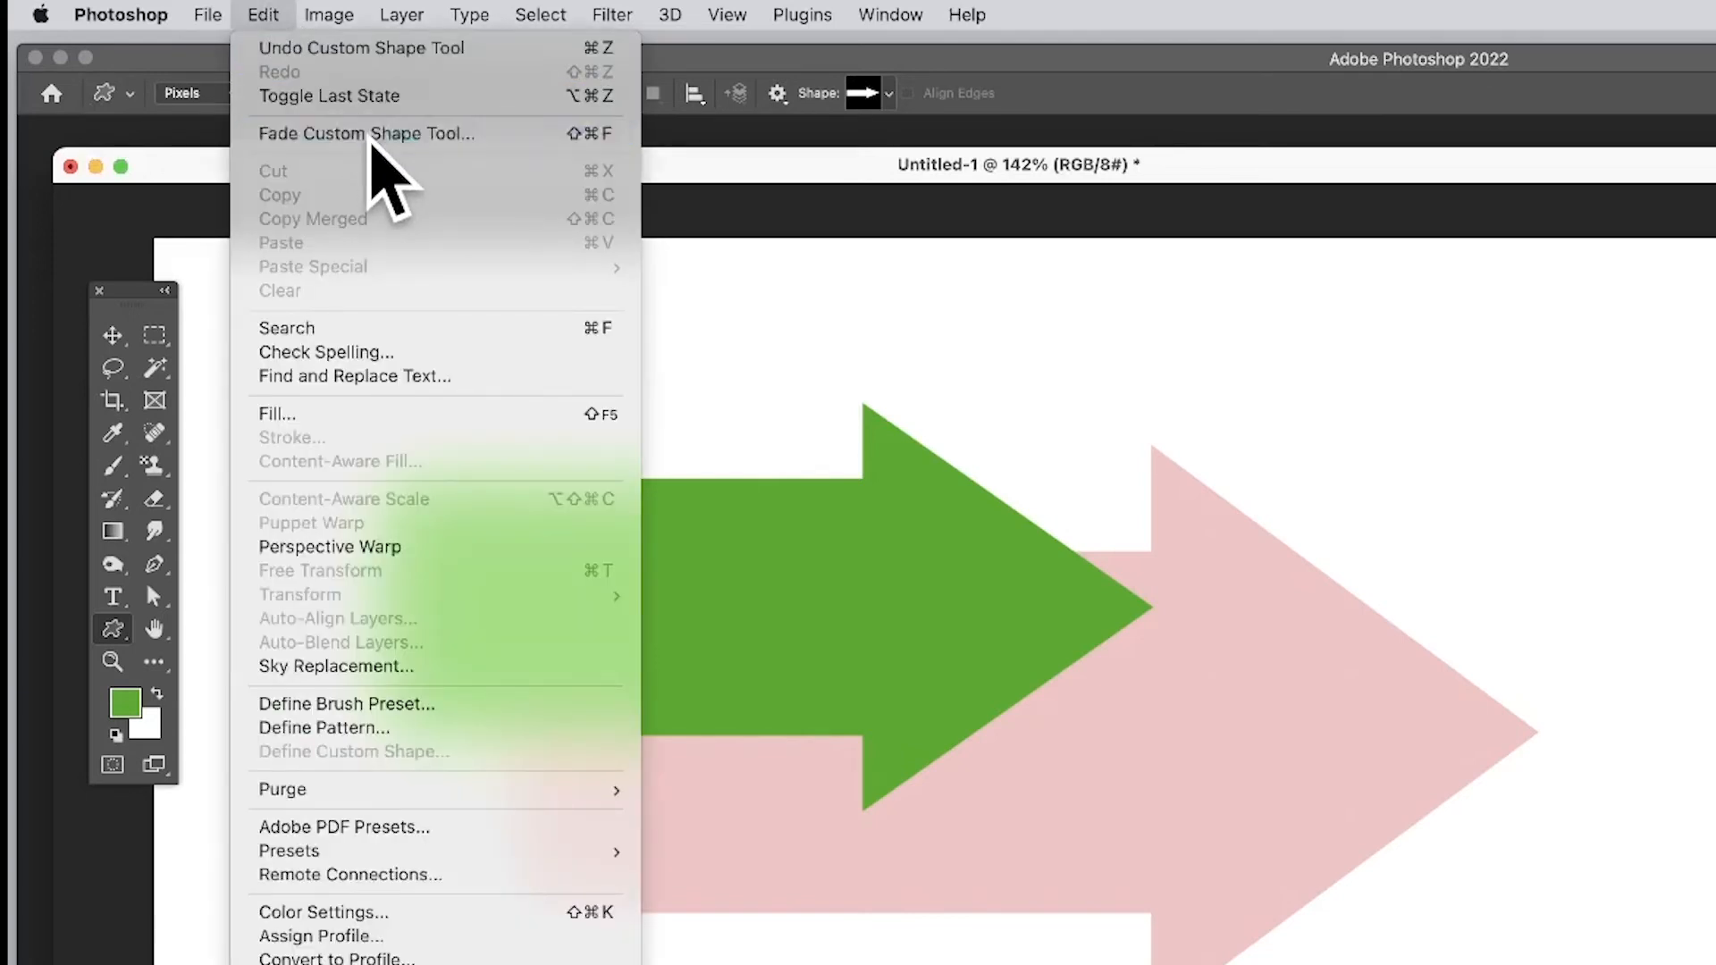
Fade the green arrow to 84% opacity with Difference blending, turning it purple.
click(364, 133)
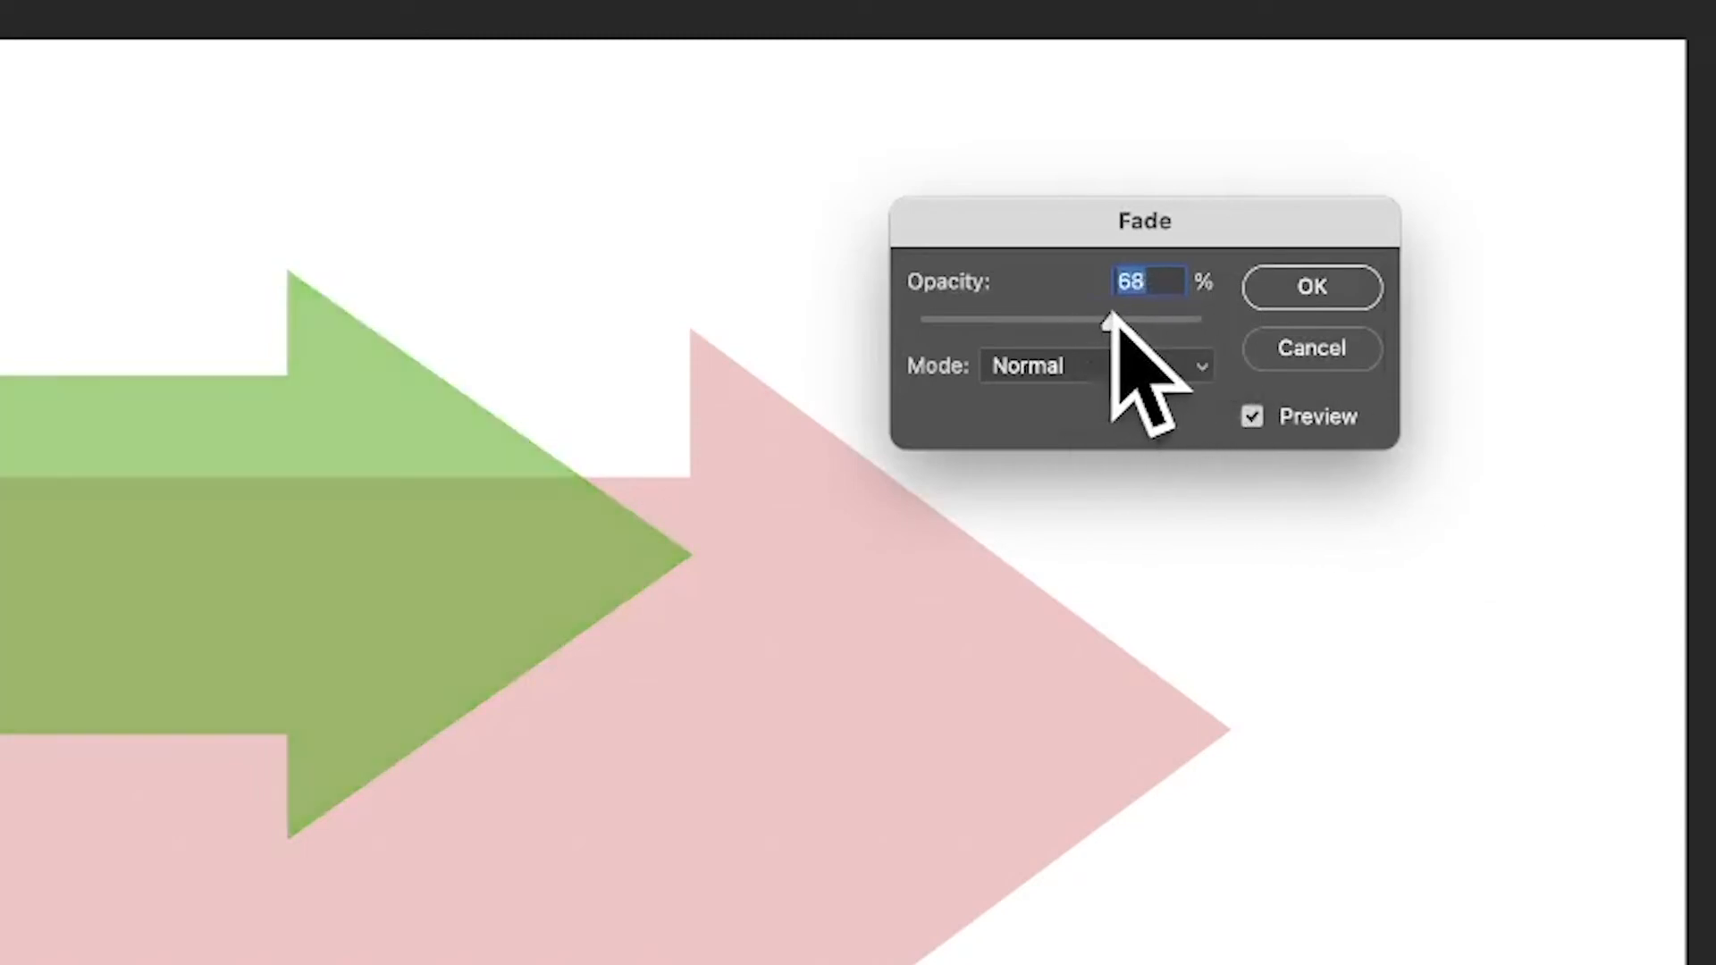
click(1089, 365)
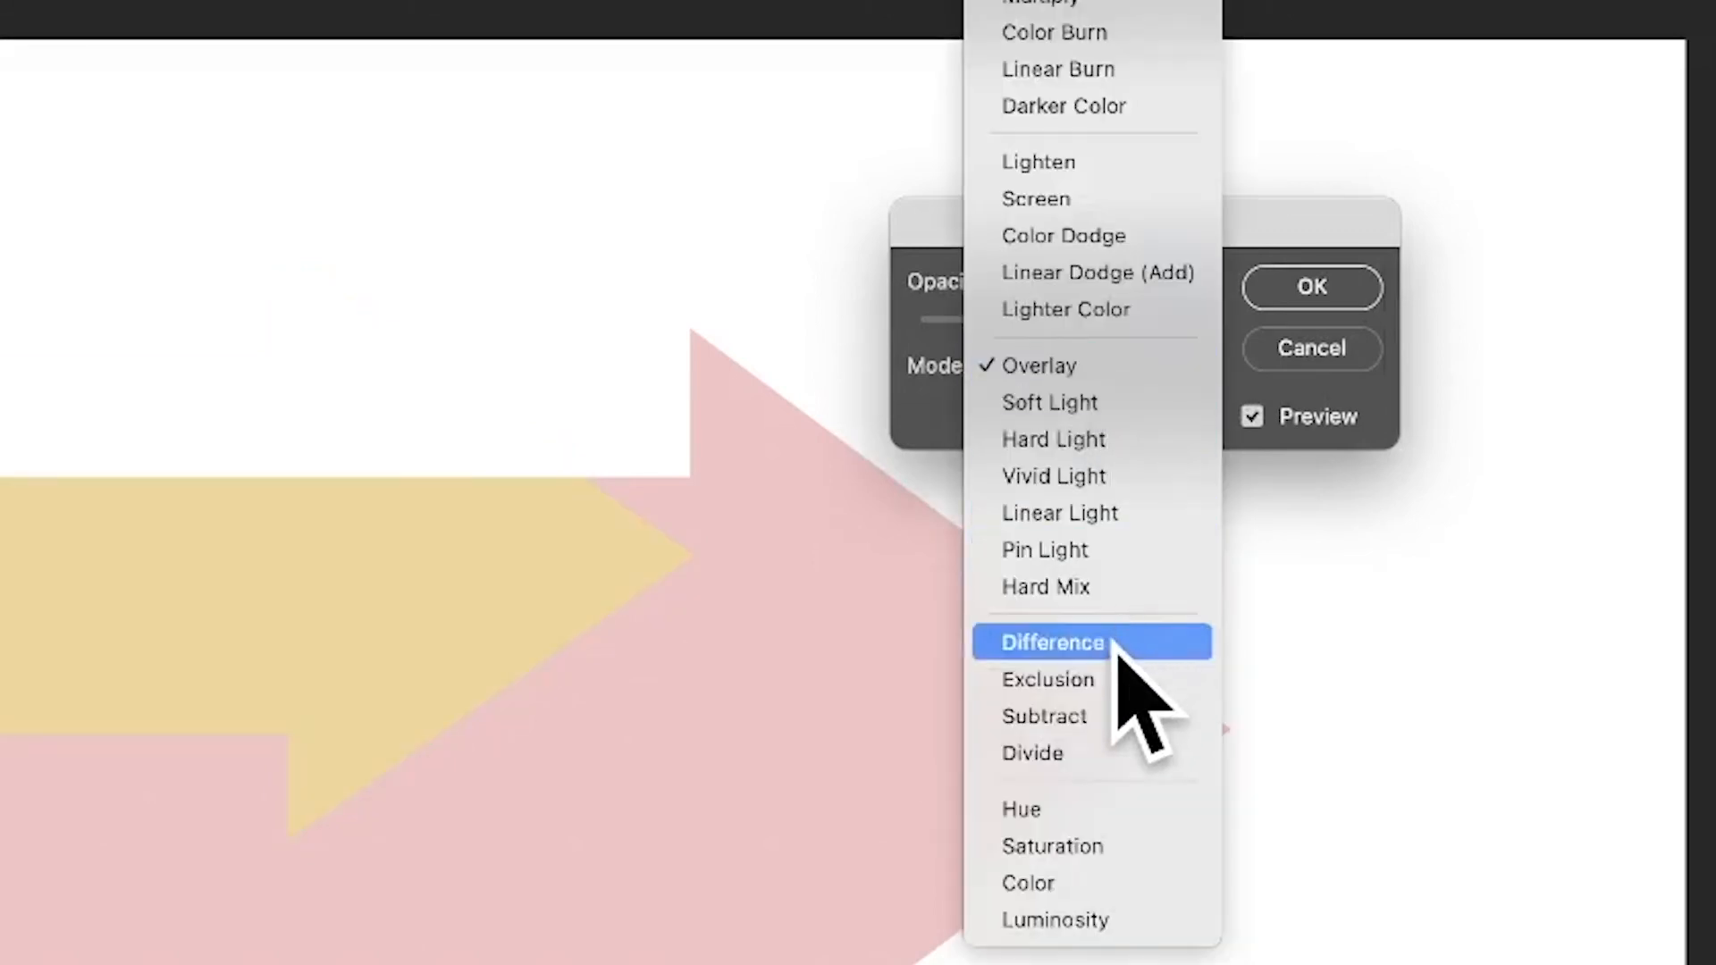
click(1052, 642)
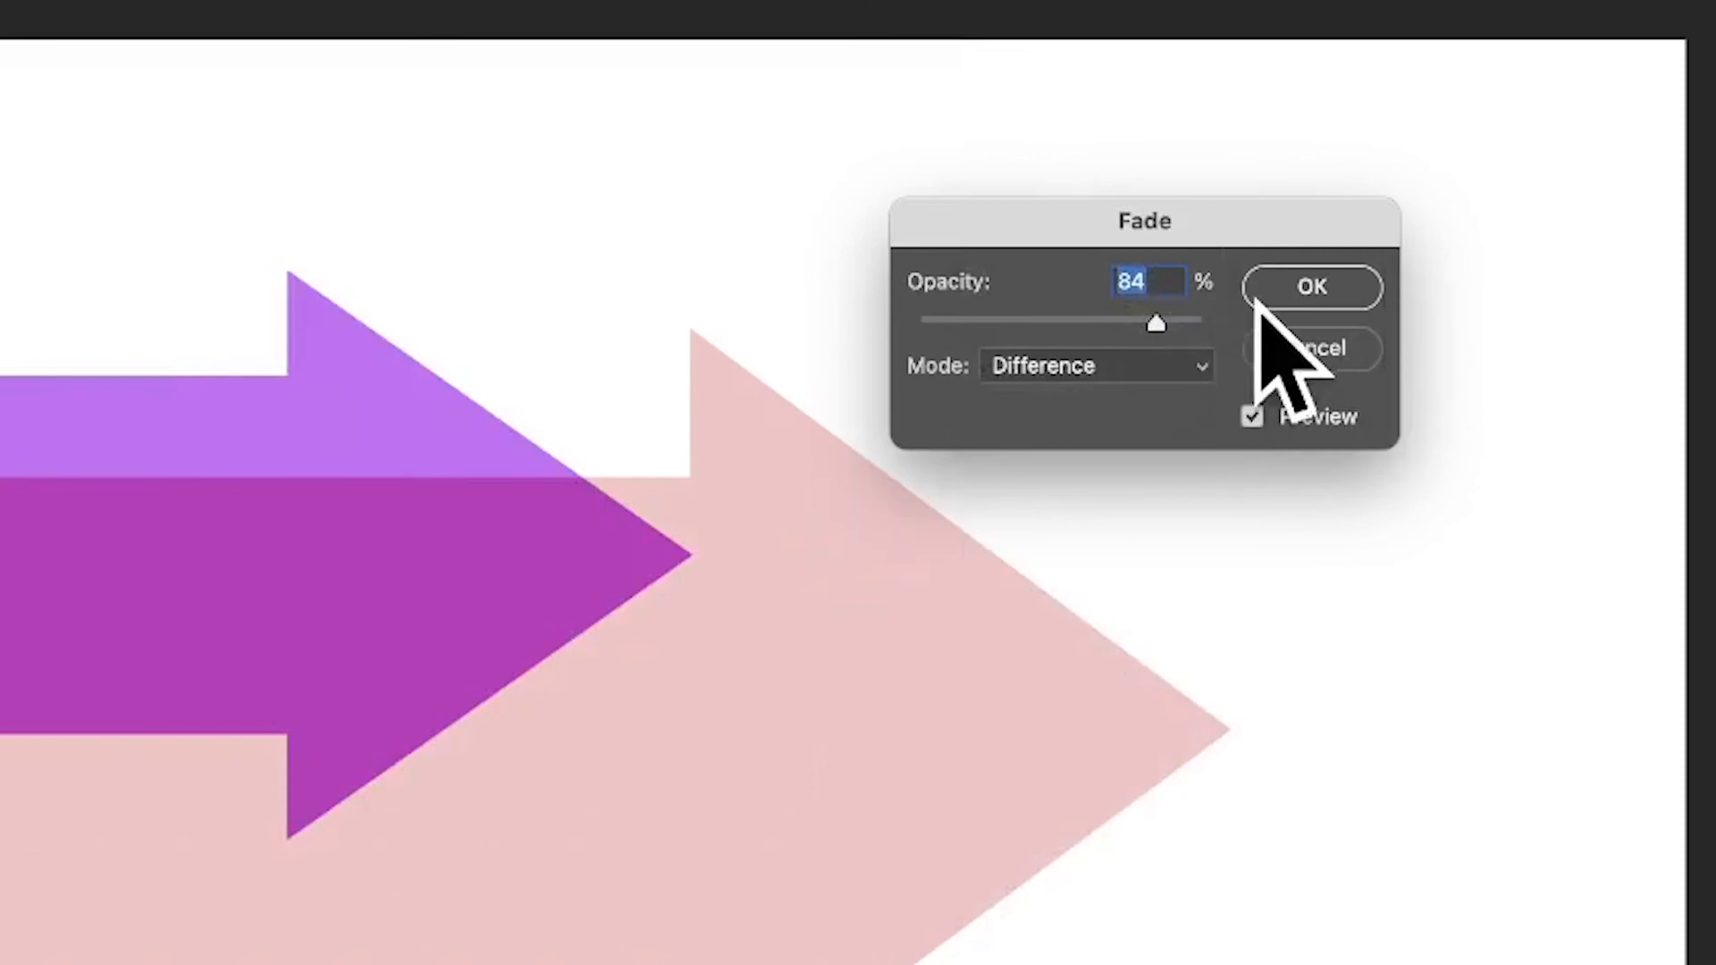
click(1309, 286)
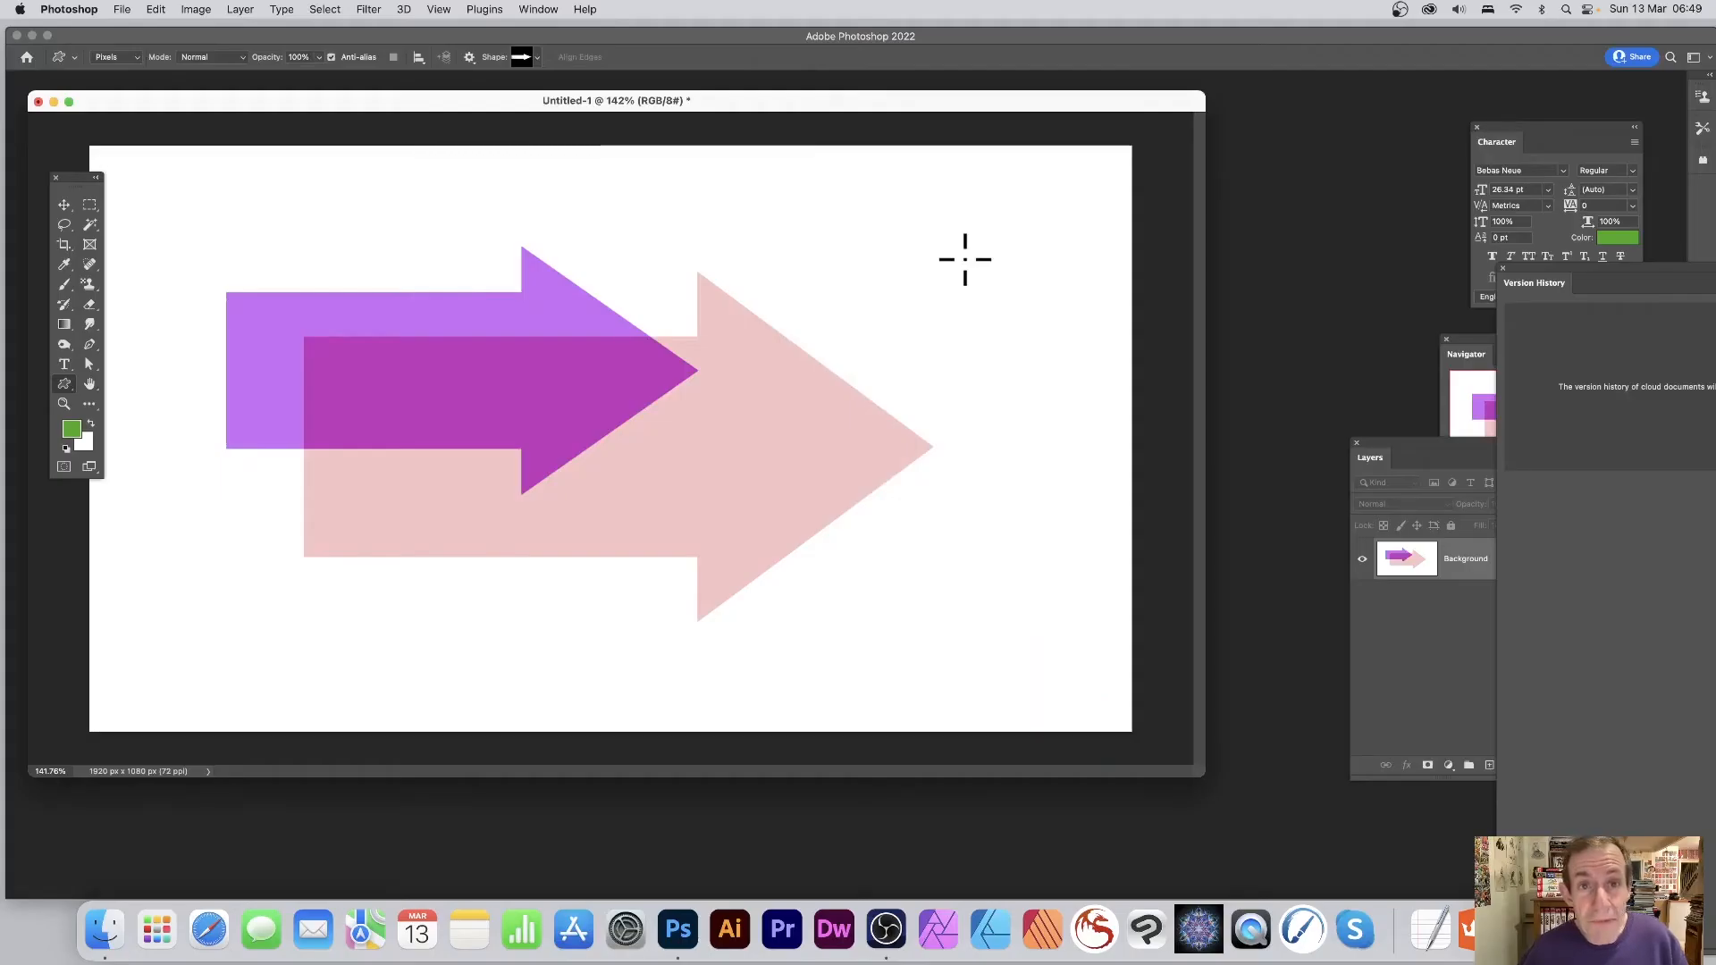
mouse_move(677, 231)
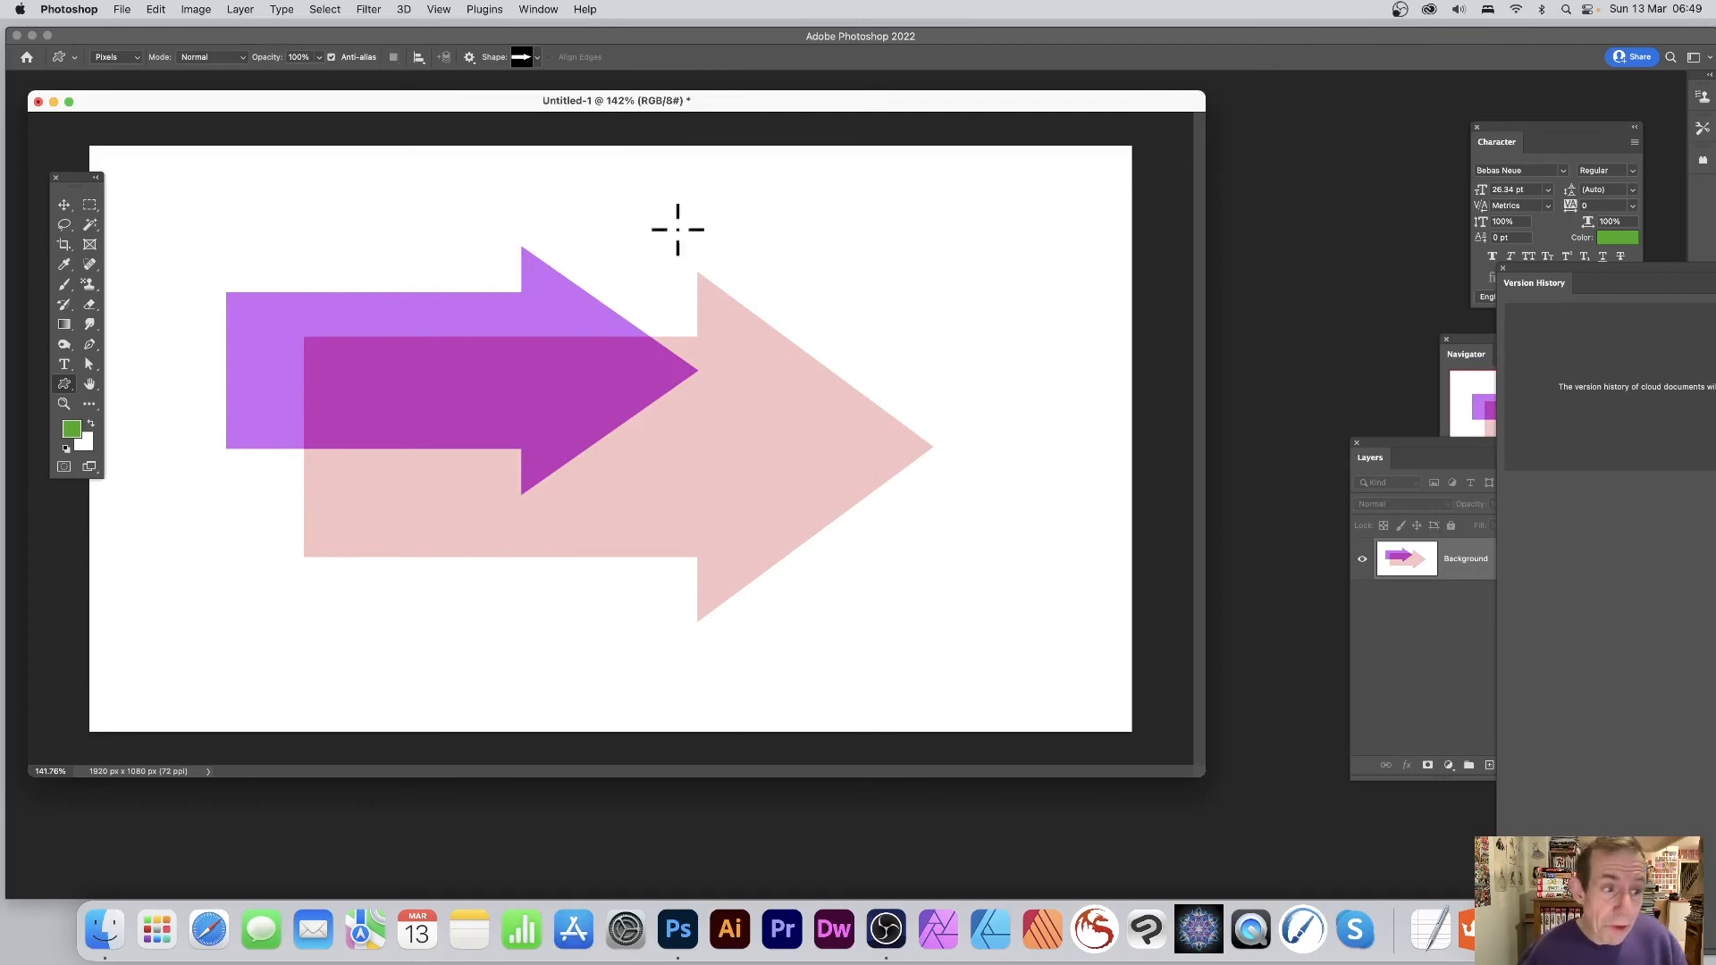
mouse_move(186, 252)
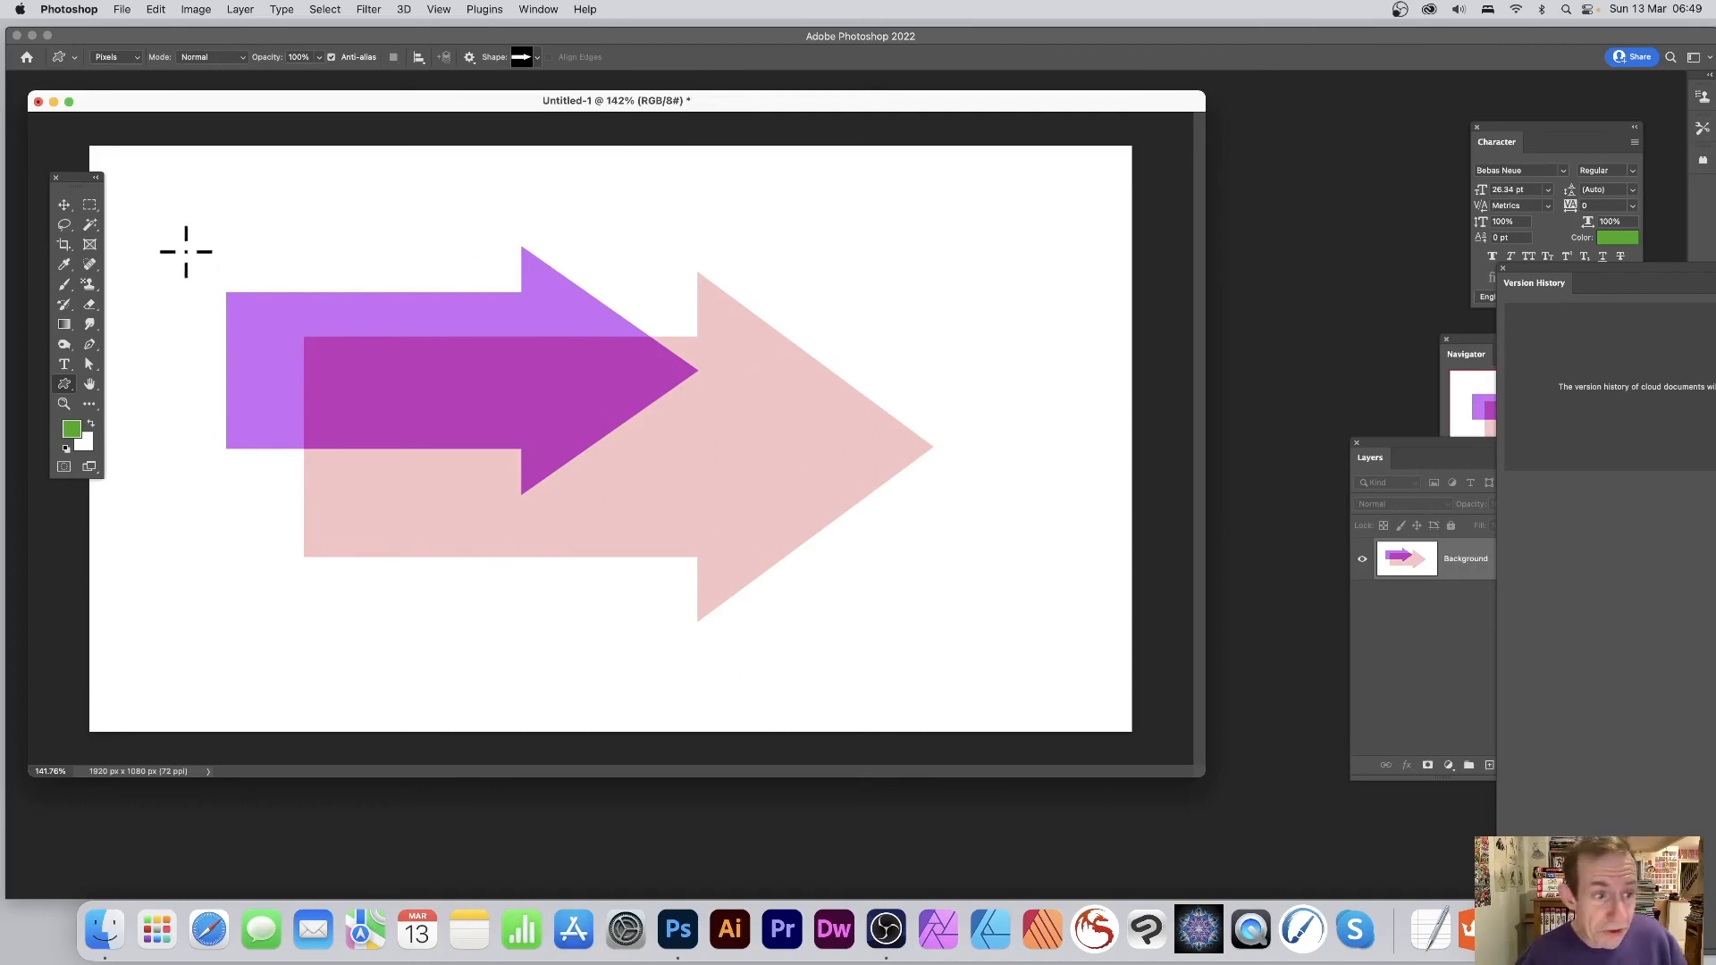